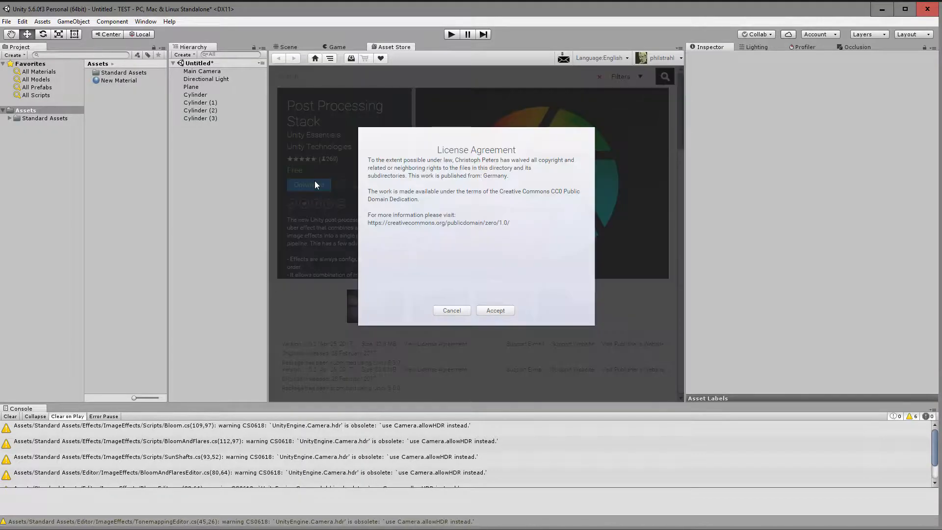
Step: Import the Post Processing Stack and create a post-processing profile named Post
left_click(495, 311)
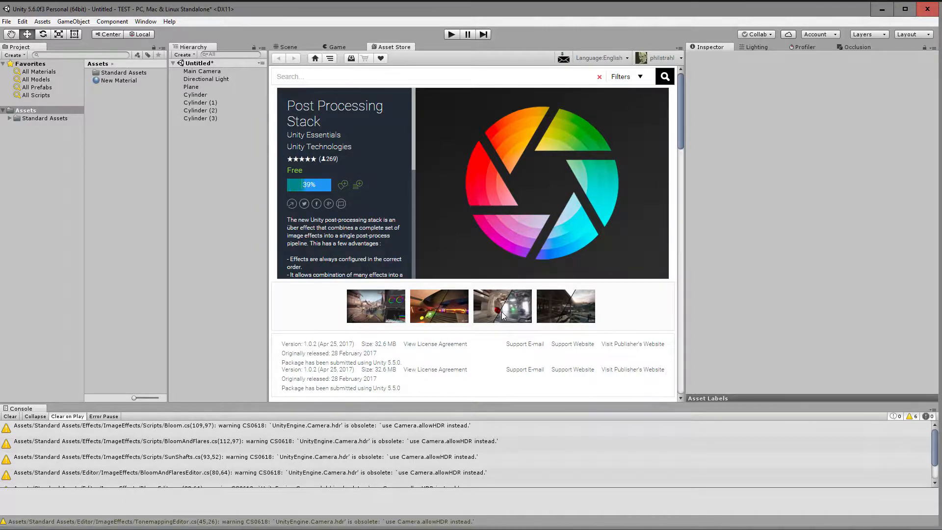
left_click(305, 185)
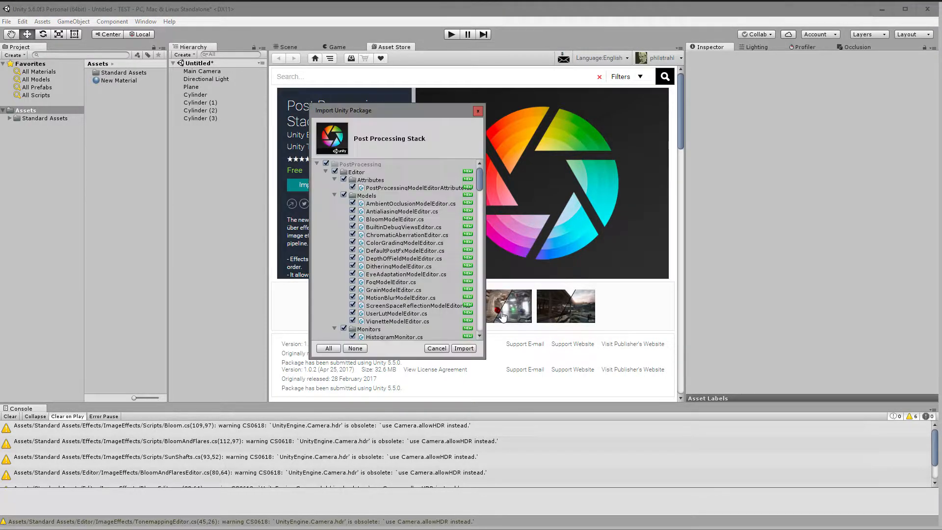
mouse_move(478, 142)
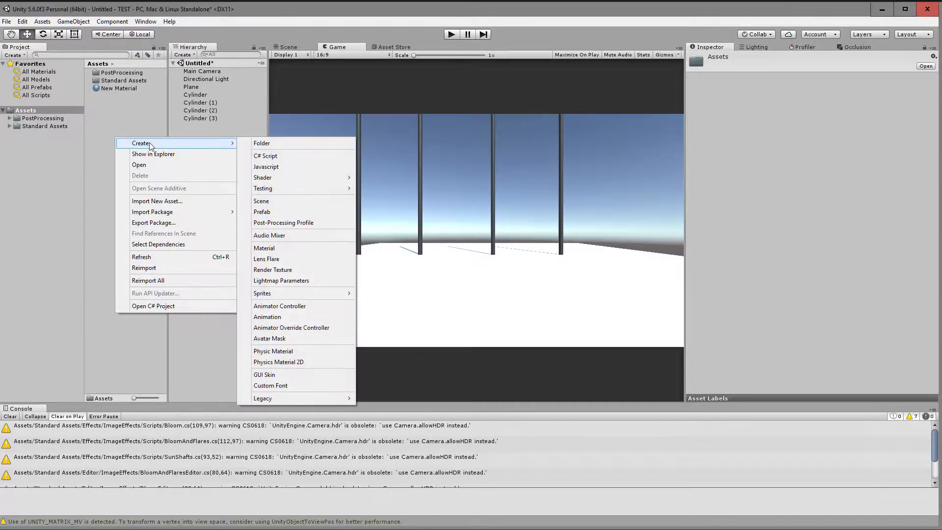
mouse_move(283, 223)
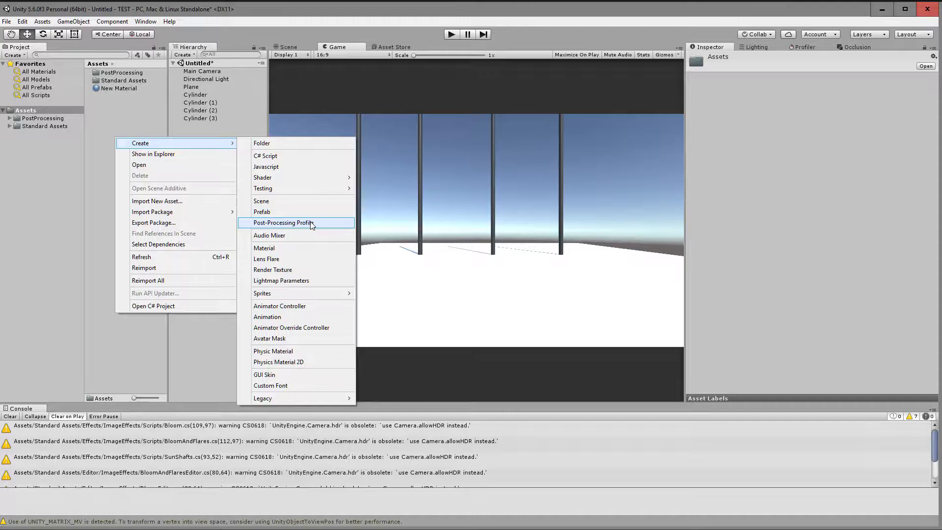
left_click(282, 222)
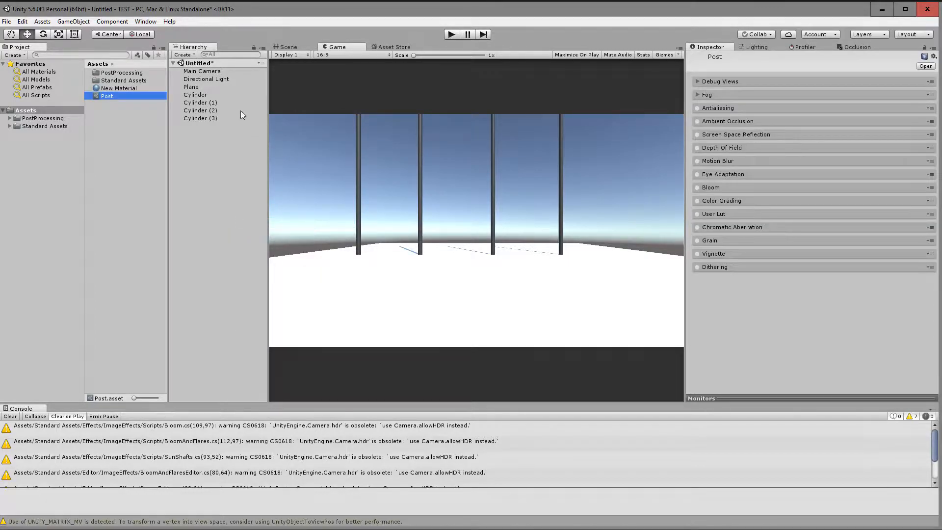
Step: Add a Post-Processing Behaviour to the Main Camera and assign its profile
left_click(202, 70)
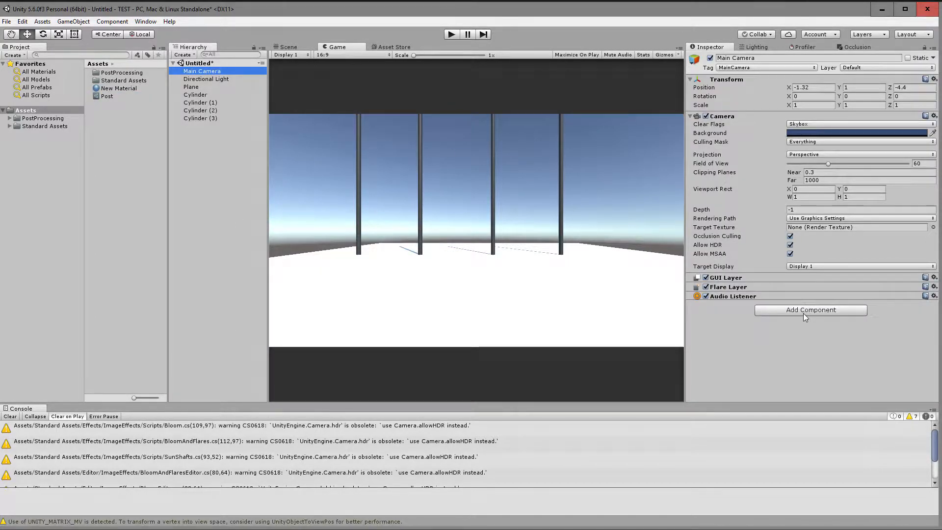
left_click(810, 309)
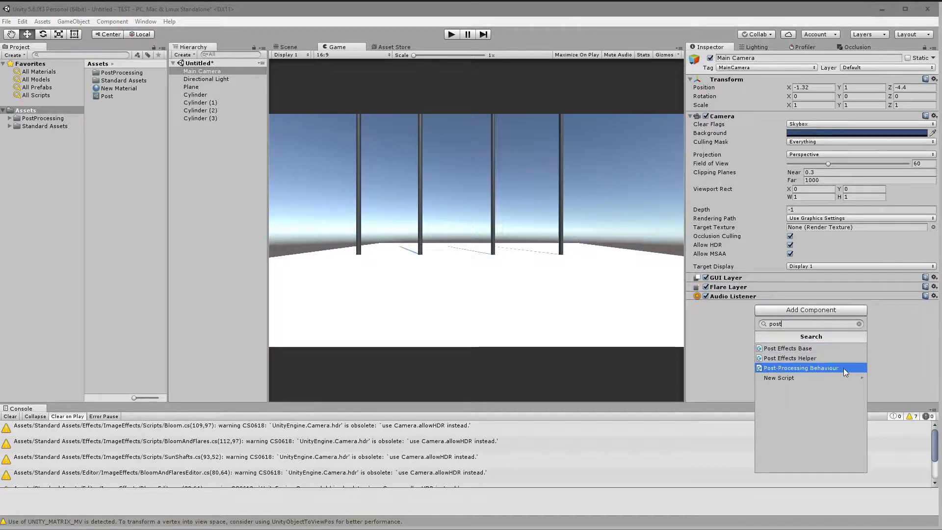
left_click(801, 367)
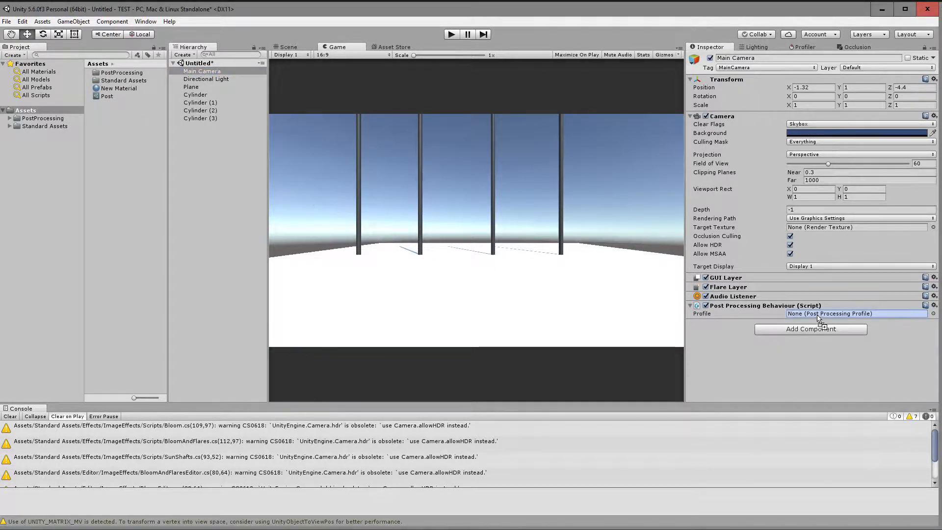
left_click(107, 96)
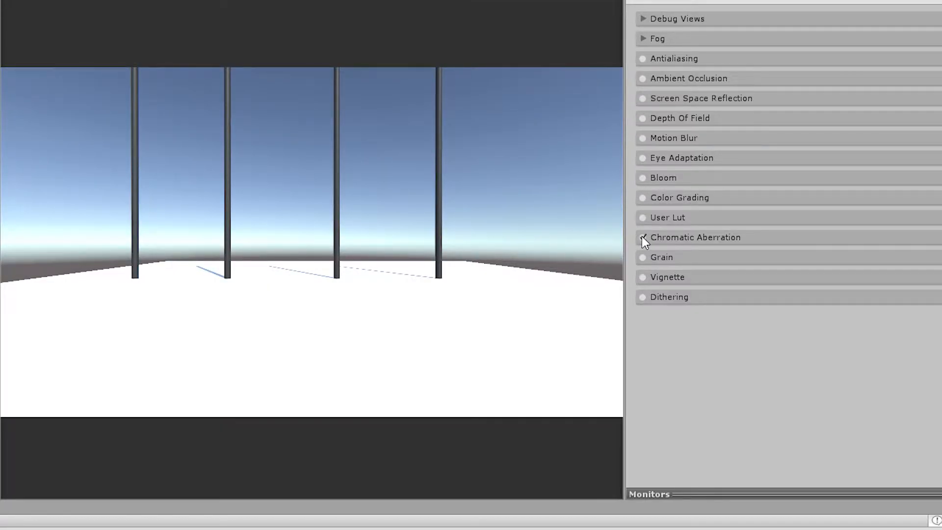
Step: Enable Chromatic Aberration in the Post profile and raise its Intensity for rainbow fringing
left_click(642, 236)
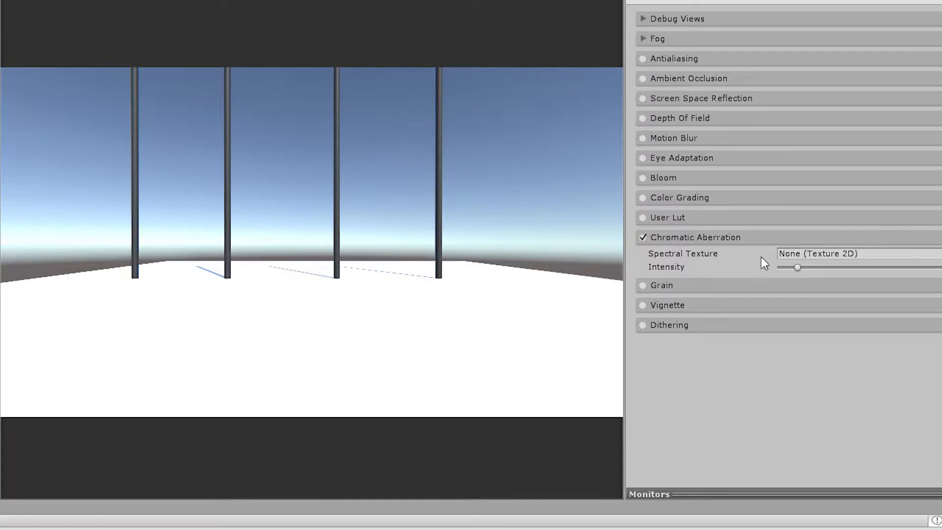
left_click_drag(798, 267, 937, 267)
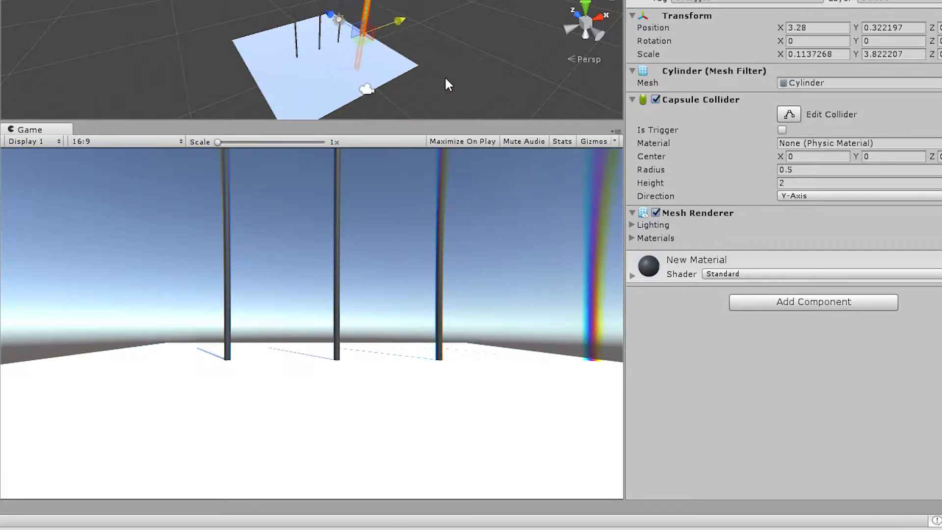
left_click_drag(363, 35, 276, 54)
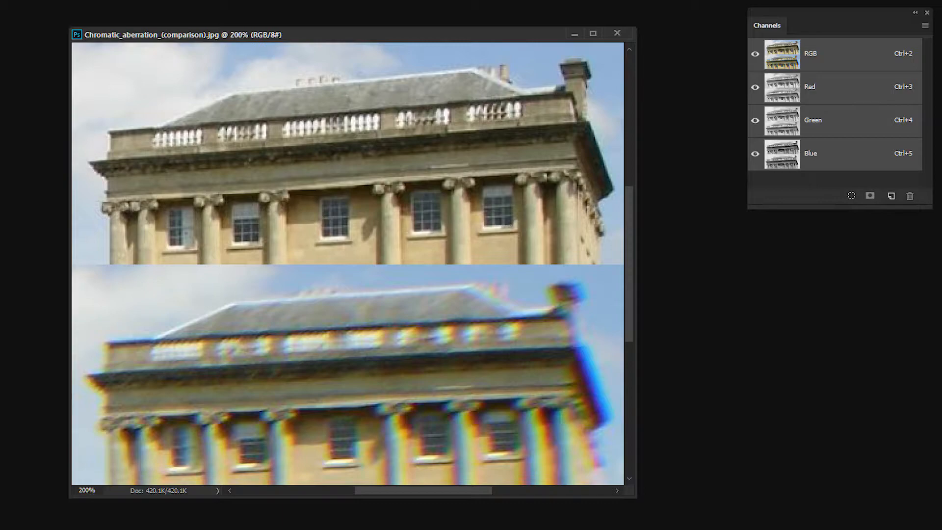
mouse_move(797, 42)
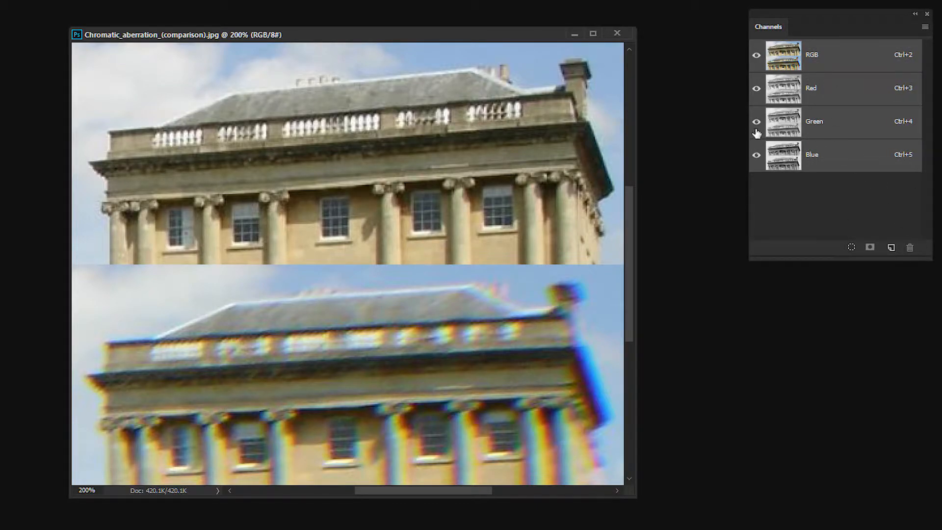
Step: Compare the comparison photo's Red, Green and Blue channels one at a time
left_click(810, 88)
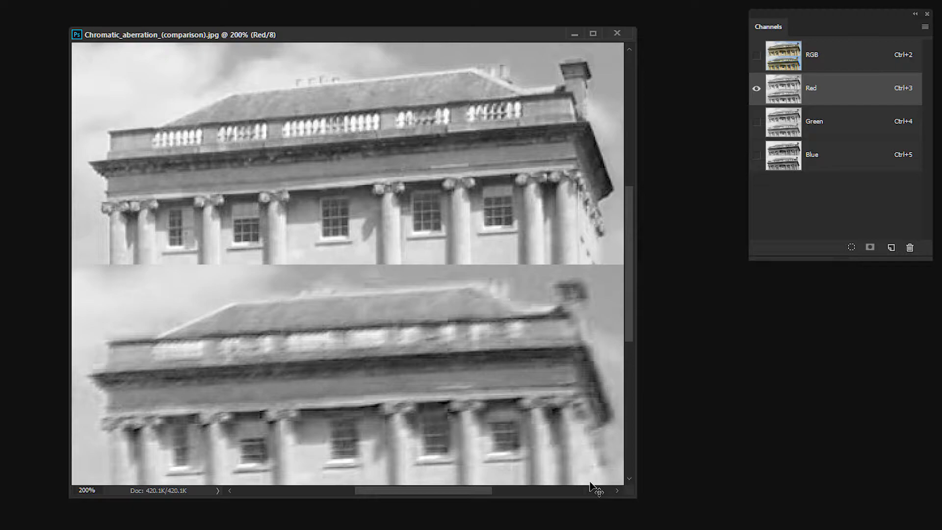
left_click(814, 121)
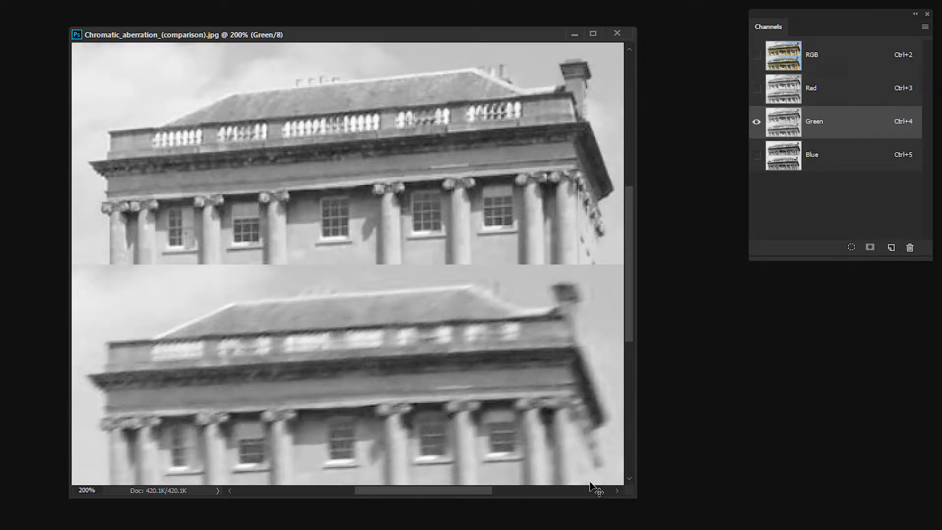
left_click(811, 155)
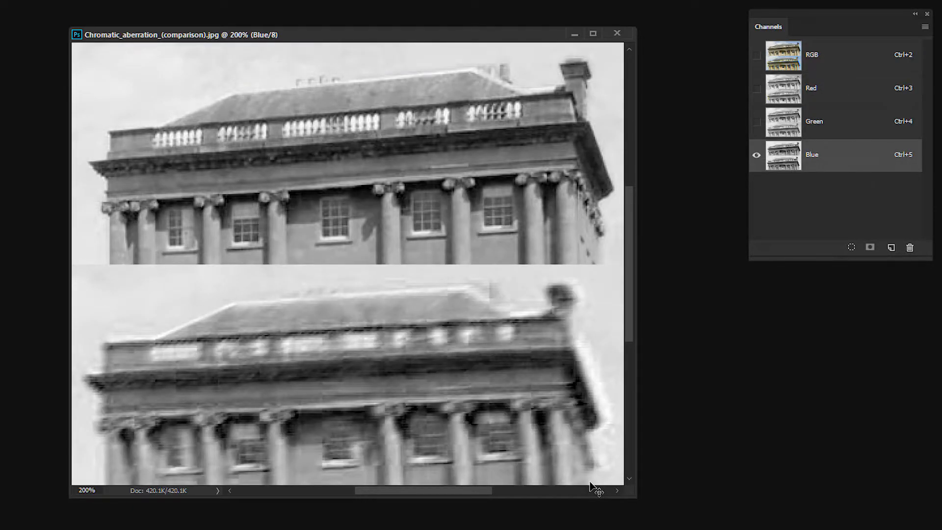
left_click(814, 122)
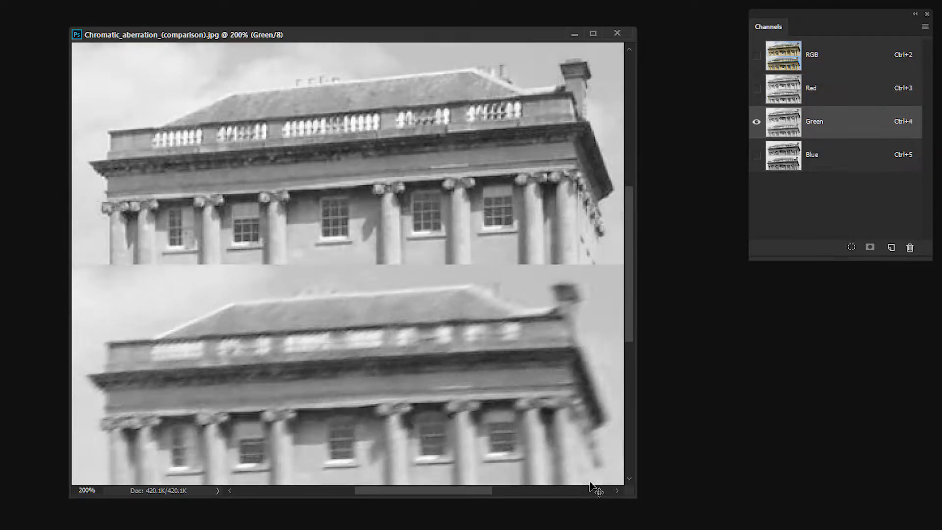
left_click(811, 88)
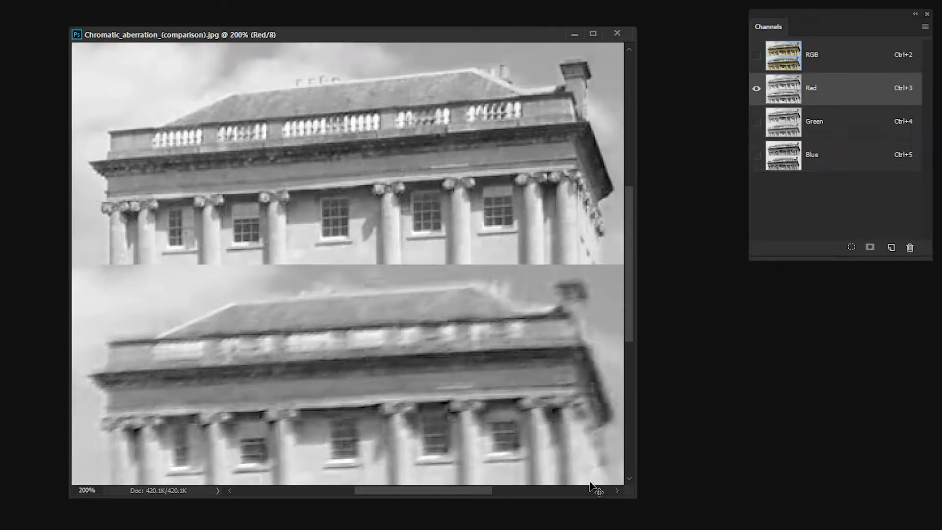
left_click(814, 121)
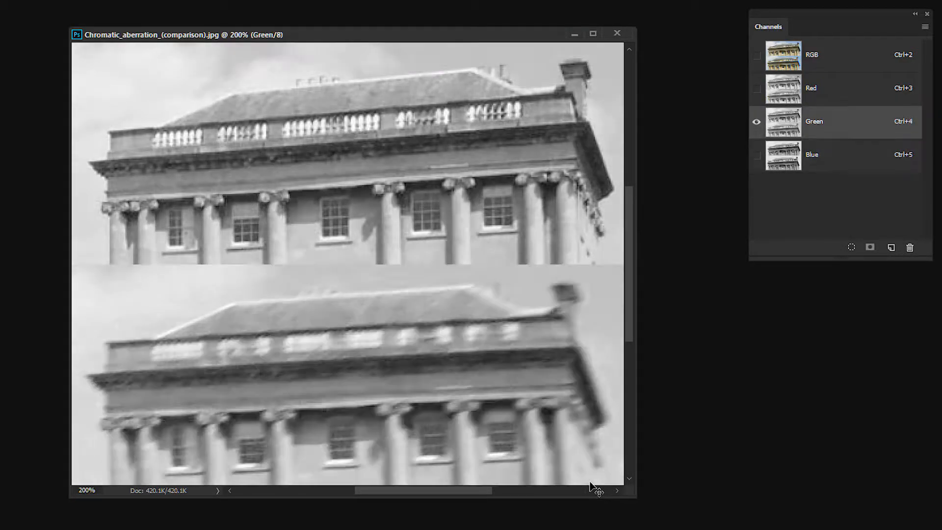
left_click(811, 154)
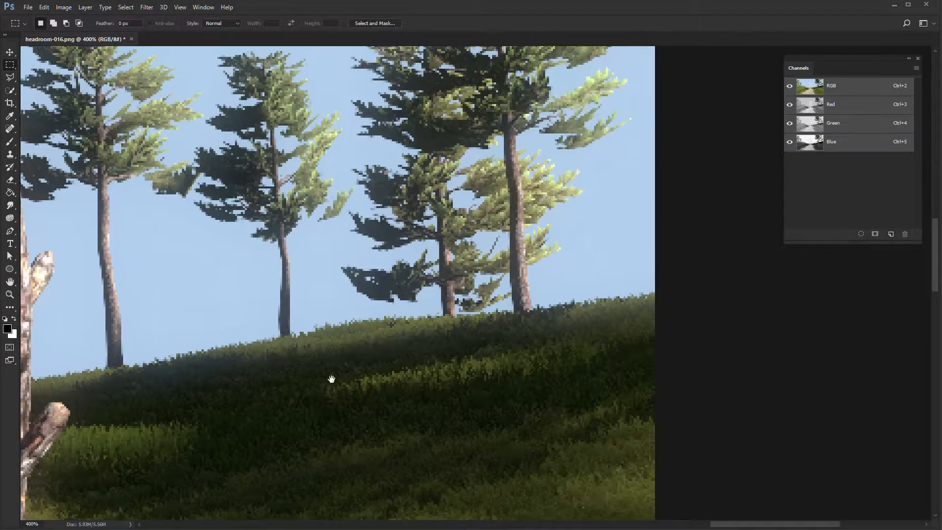
Step: Pan around the zoomed headroom-016.png, then view the comparison photo's Red and Green channels
left_click_drag(331, 379, 261, 149)
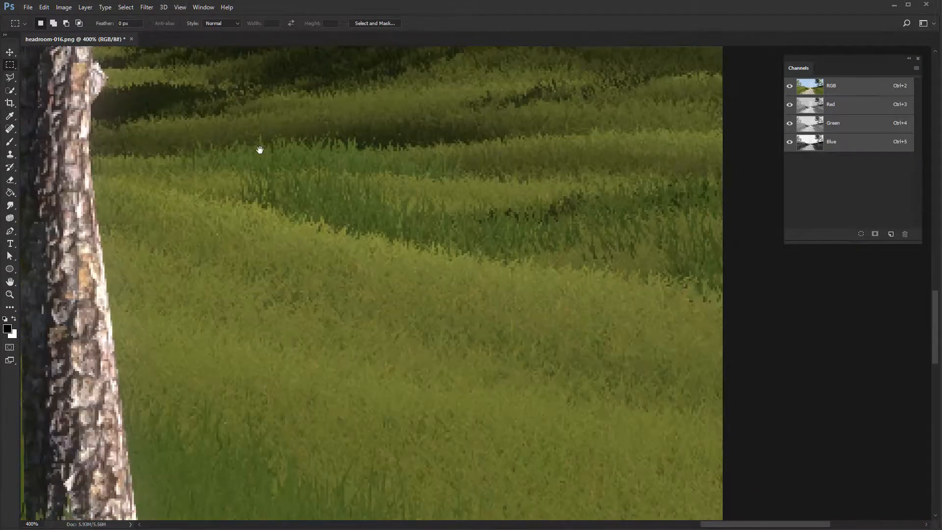
left_click_drag(260, 150, 200, 195)
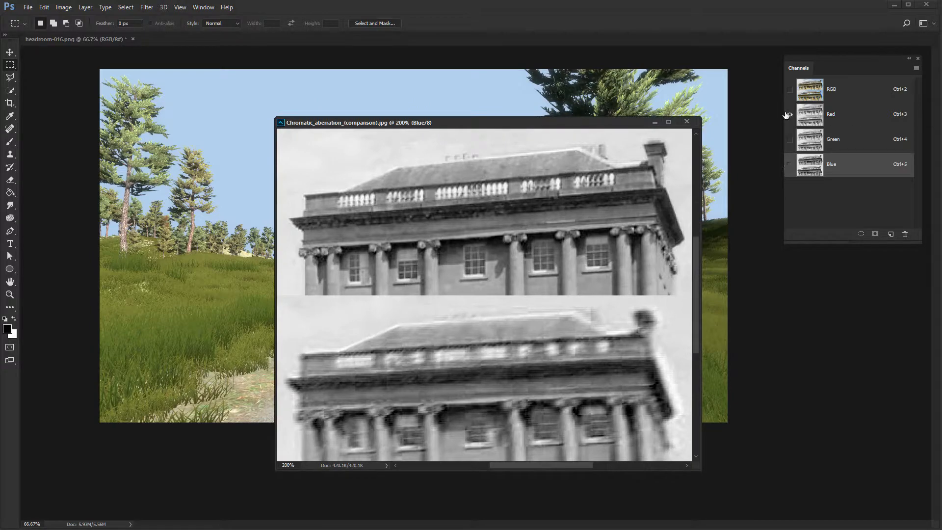
left_click(832, 114)
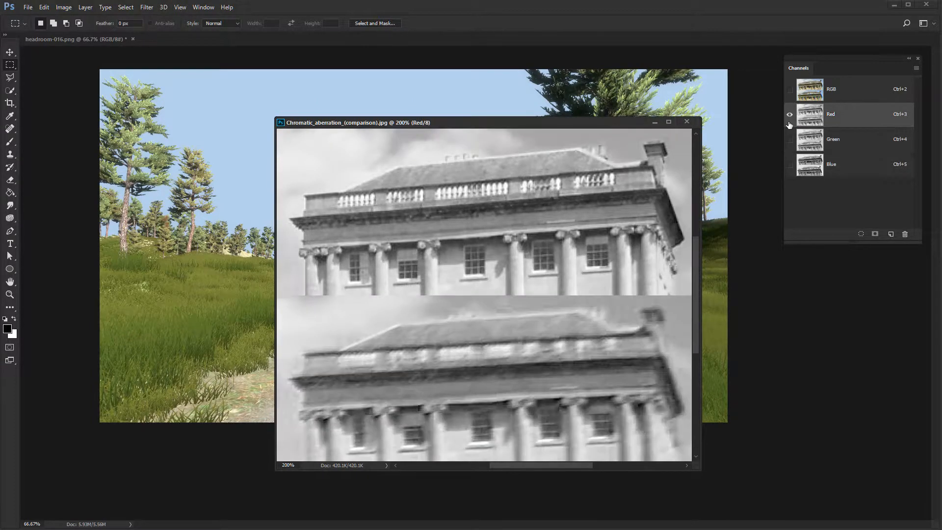
left_click(790, 89)
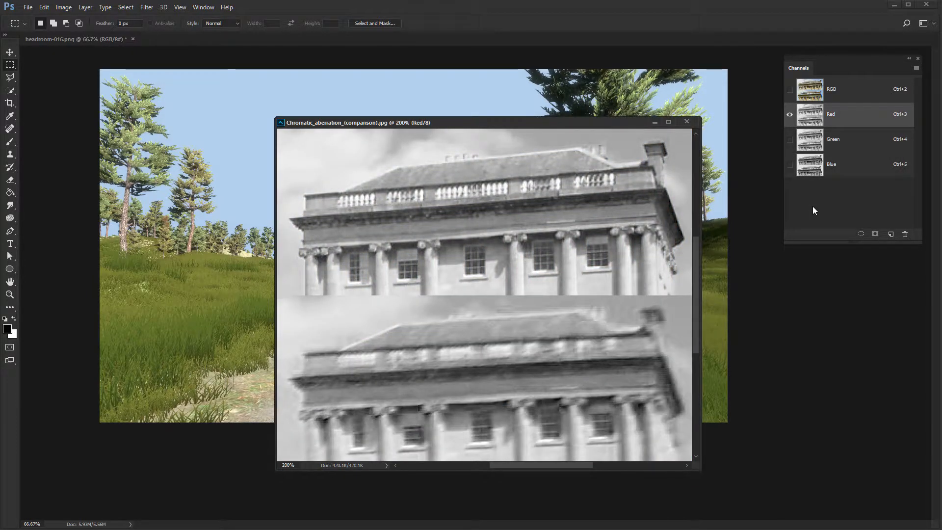
left_click(833, 139)
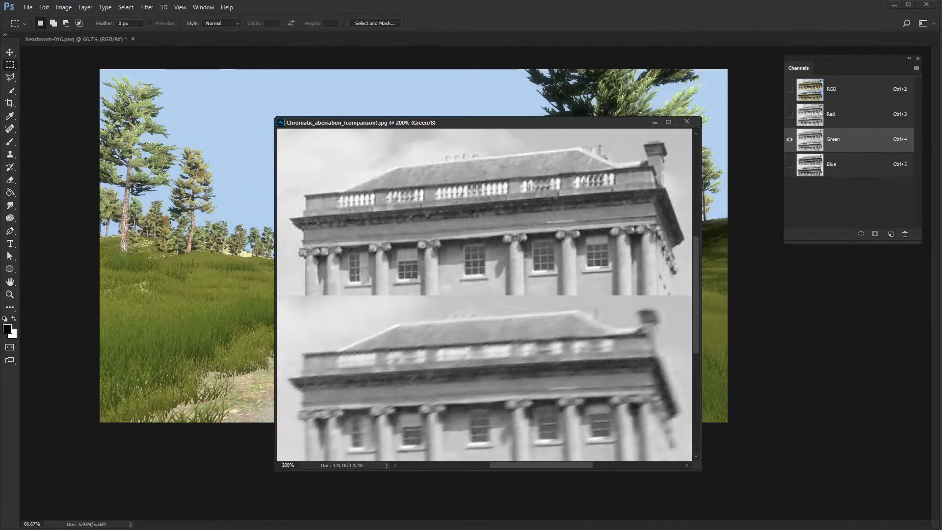
left_click(687, 123)
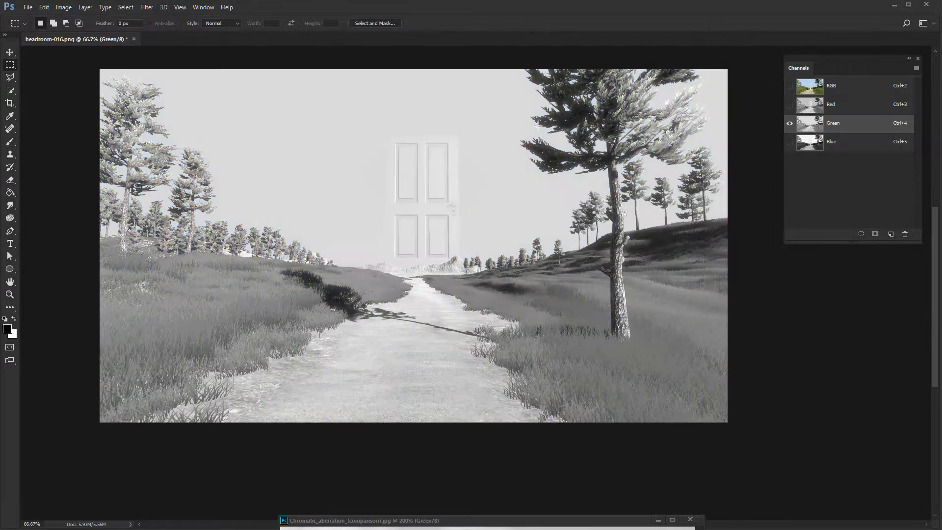
Step: Apply a Camera Raw Lens Corrections distortion of about -2 to the Green channel
left_click(146, 7)
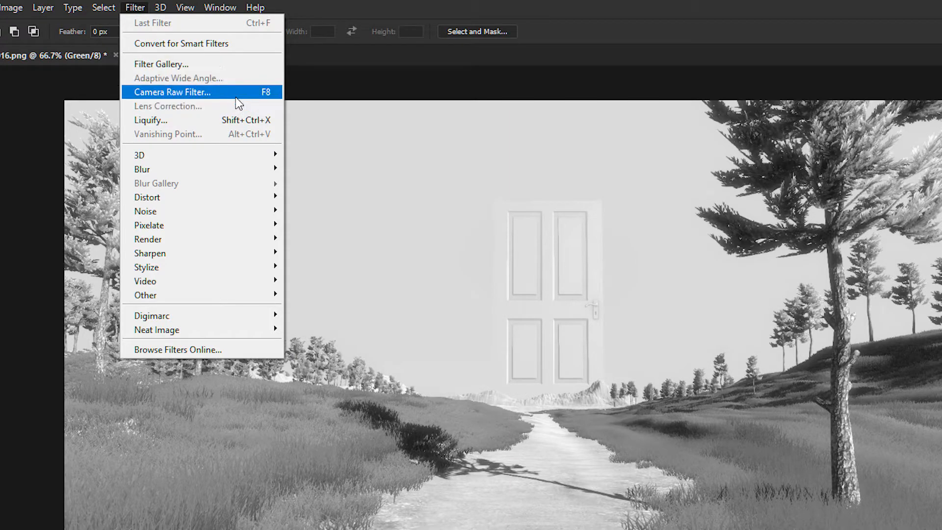
left_click(172, 92)
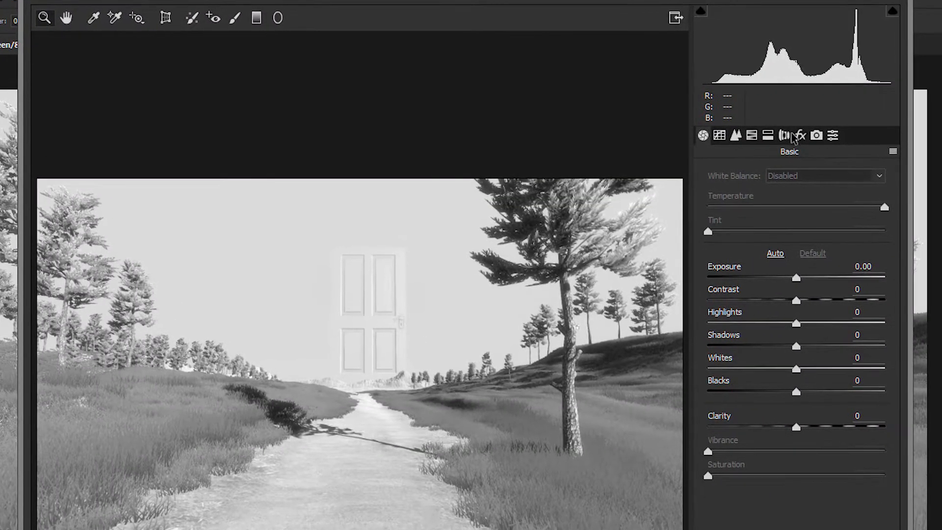
left_click(784, 134)
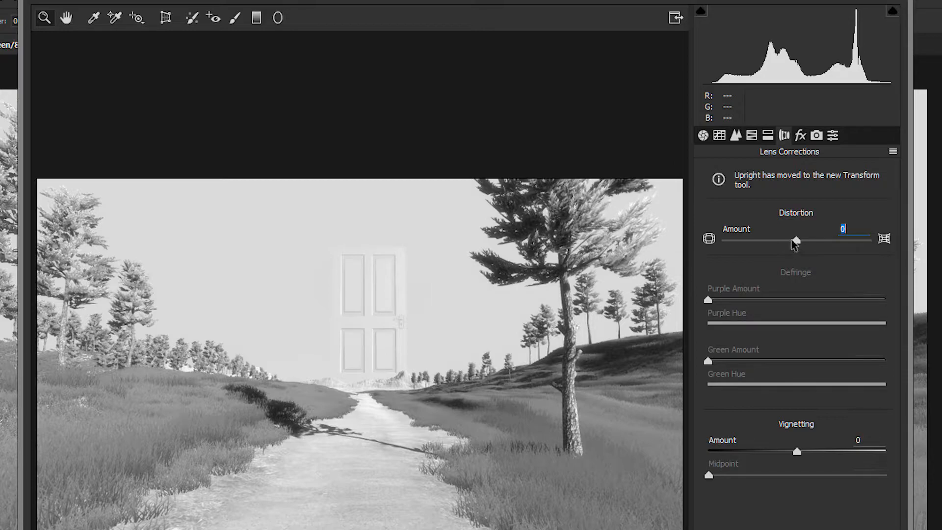
left_click_drag(797, 239, 850, 239)
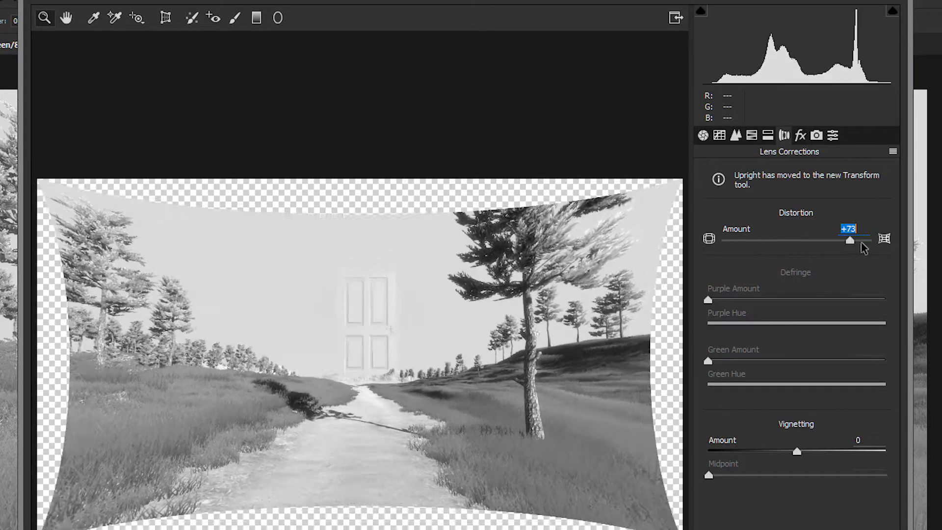
left_click_drag(849, 239, 784, 239)
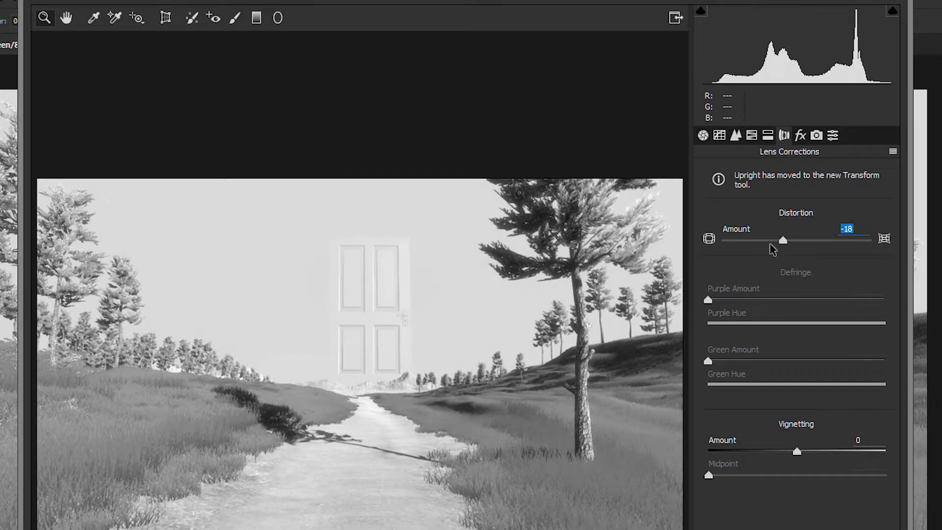
left_click_drag(782, 239, 785, 239)
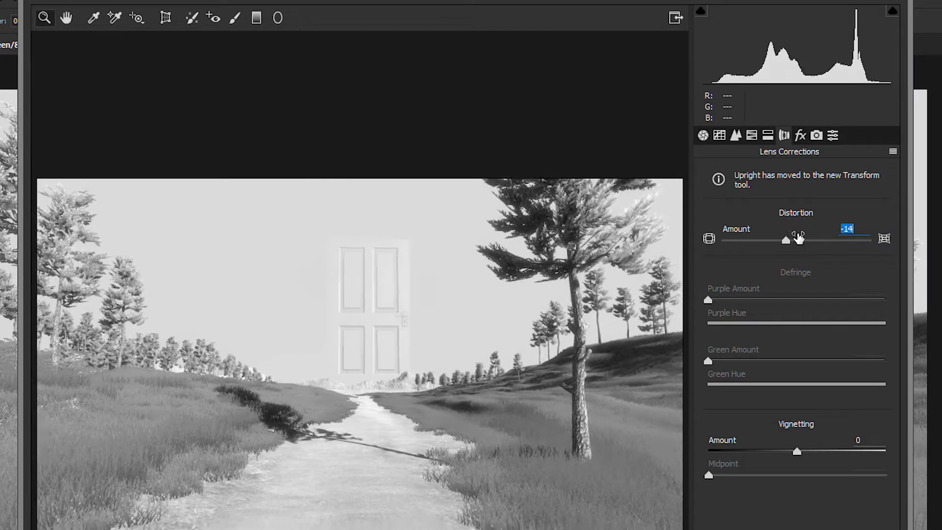
left_click_drag(788, 239, 796, 239)
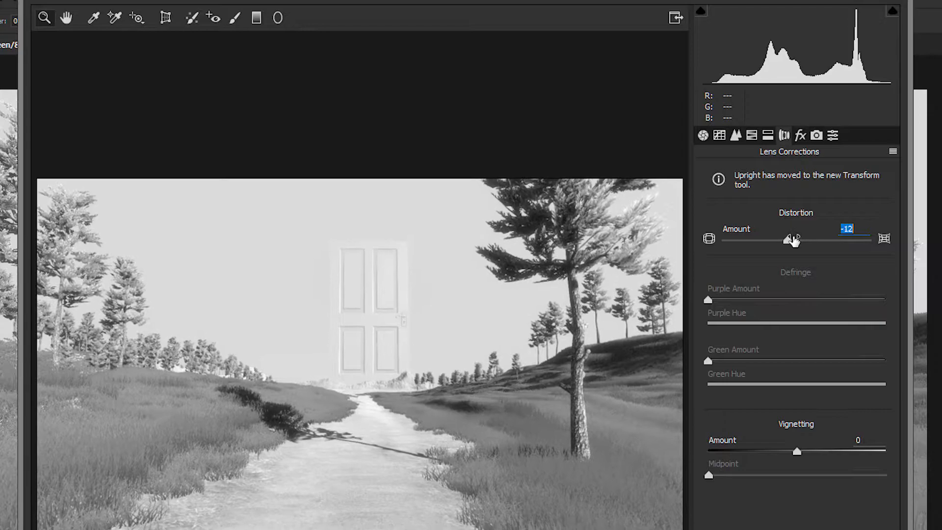
left_click_drag(792, 240, 783, 240)
type("-2")
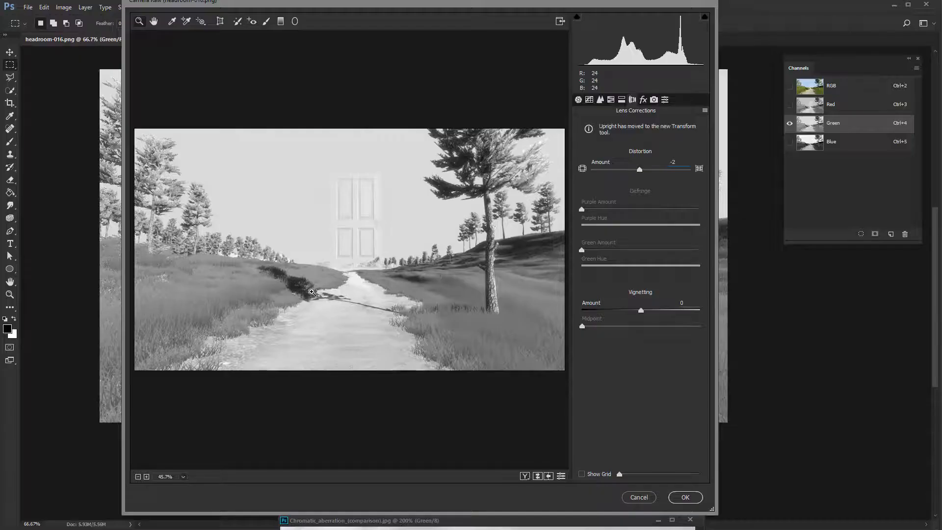
left_click(685, 497)
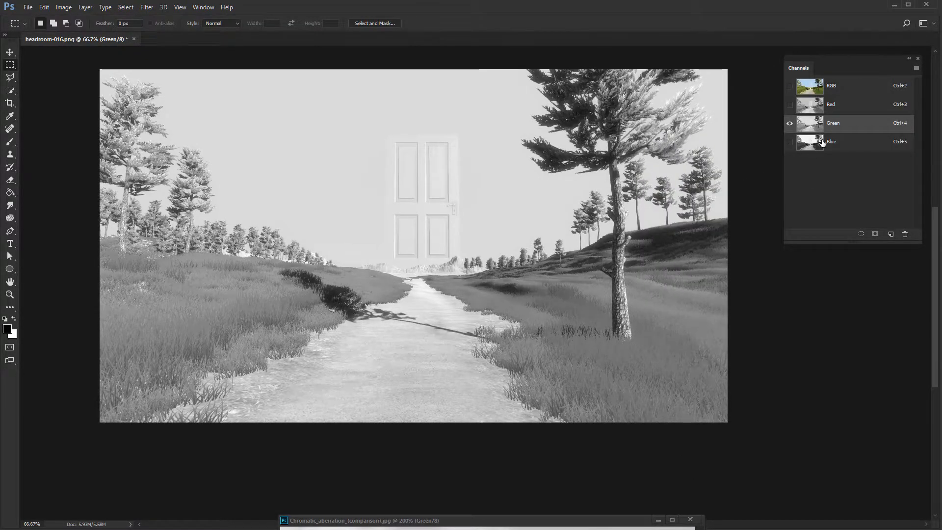
Step: Apply a Camera Raw lens distortion of -4 to the Blue channel
left_click(832, 141)
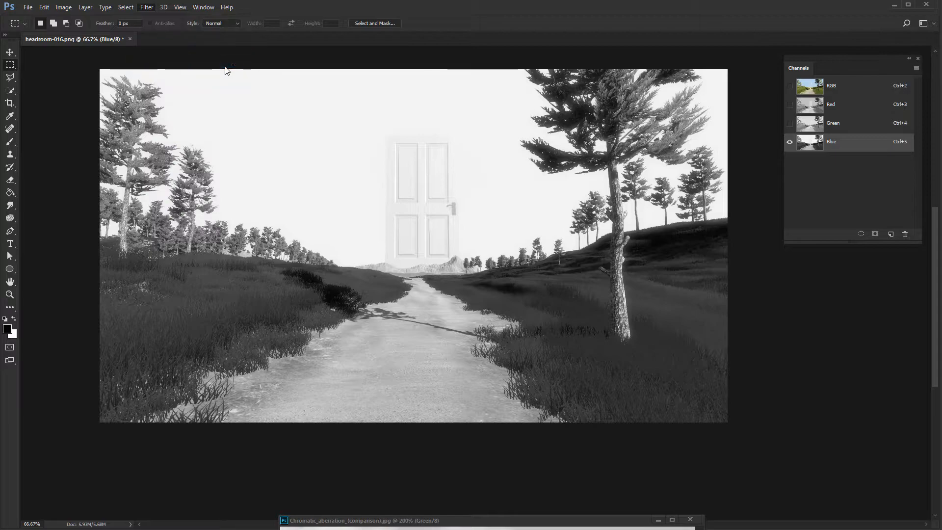
left_click(146, 7)
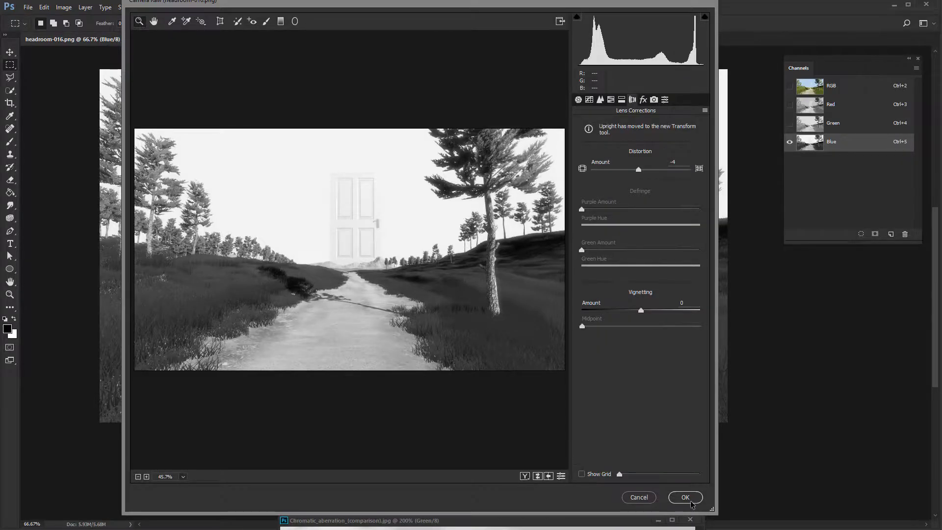
left_click(685, 497)
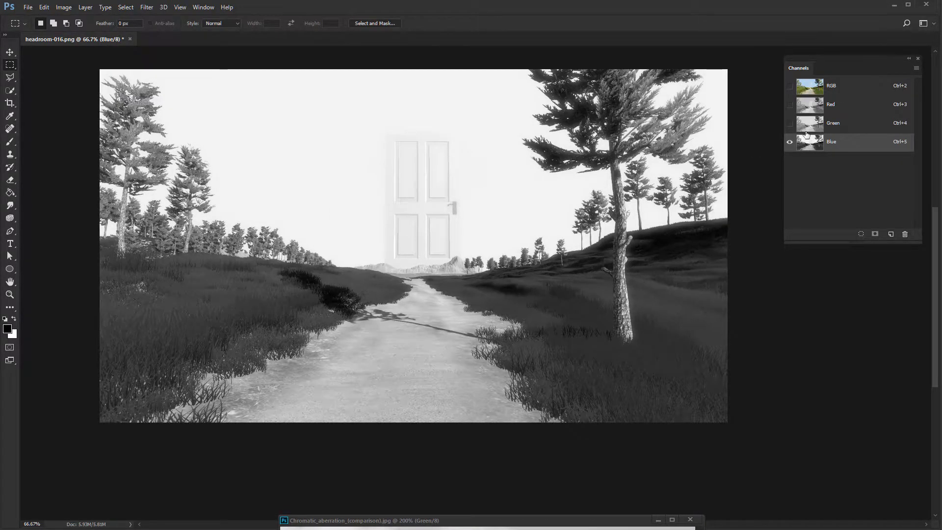
left_click(790, 85)
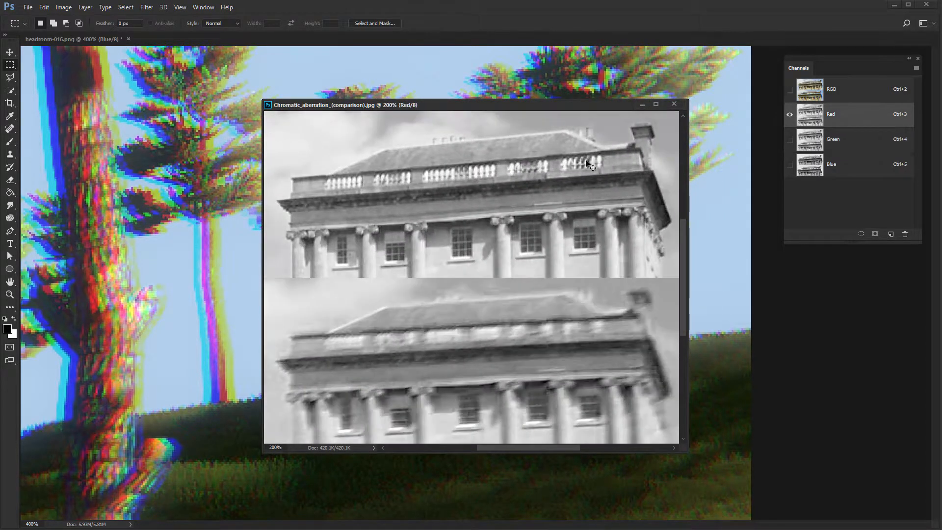
mouse_move(600, 399)
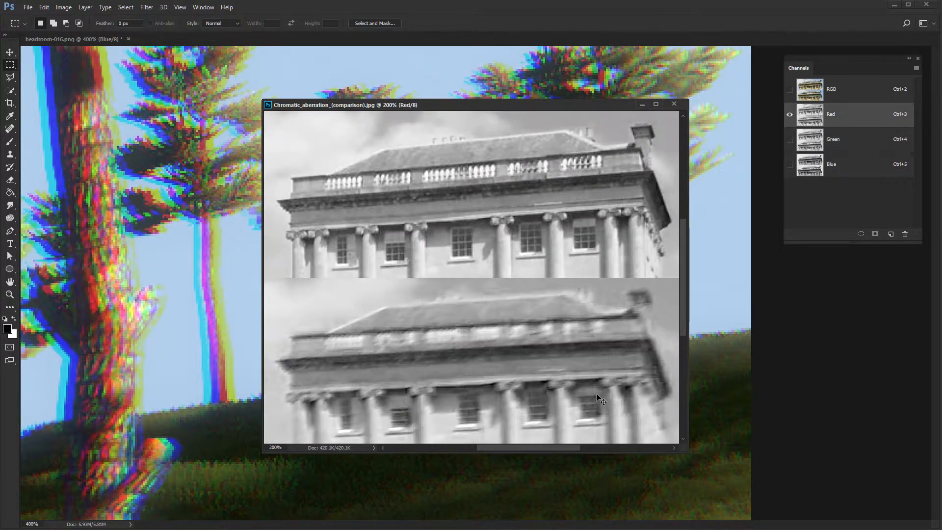
Step: Select the RGB composite channel to see the fringing in full colour
left_click(831, 89)
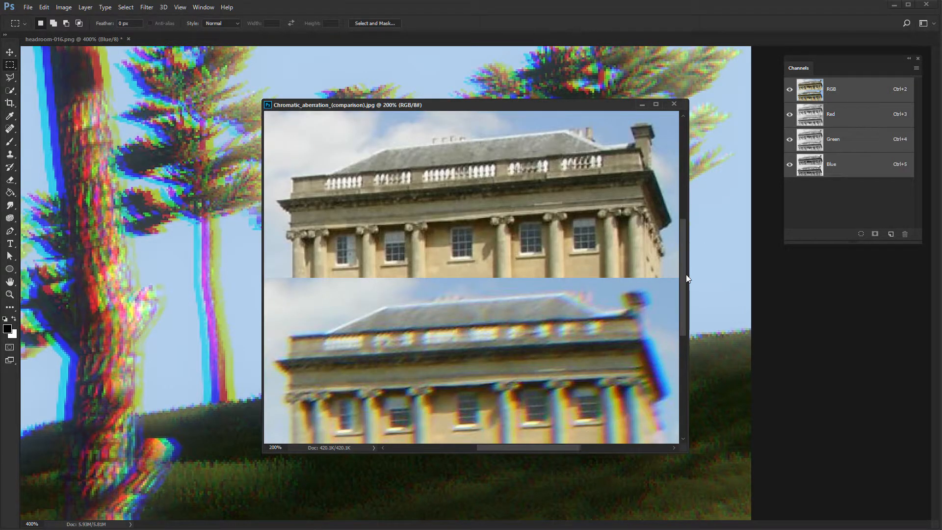
left_click(674, 104)
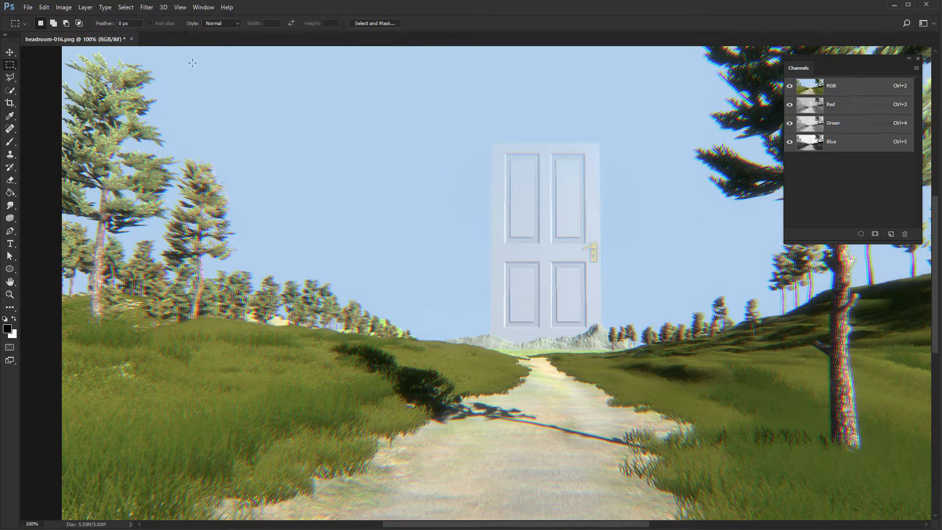
Step: Apply a Radial Blur using Zoom method, Best quality and amount 2
left_click(147, 6)
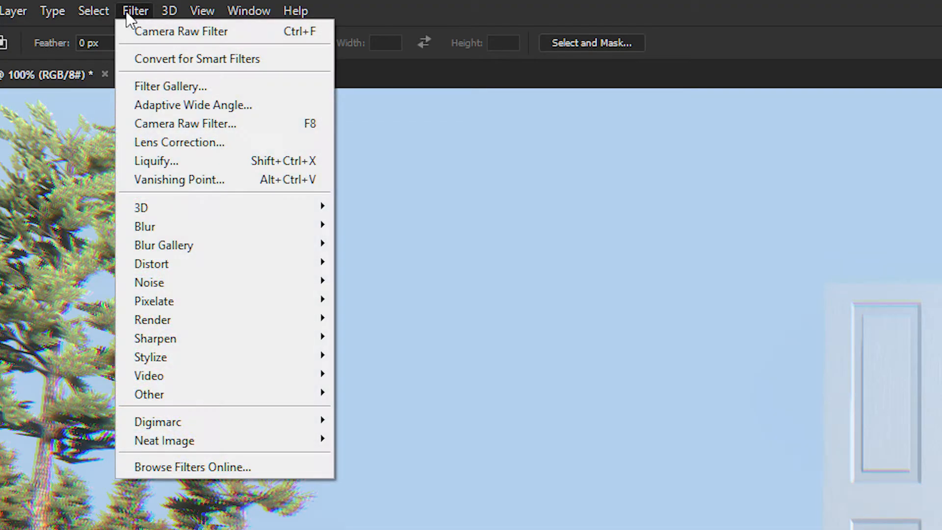
mouse_move(144, 226)
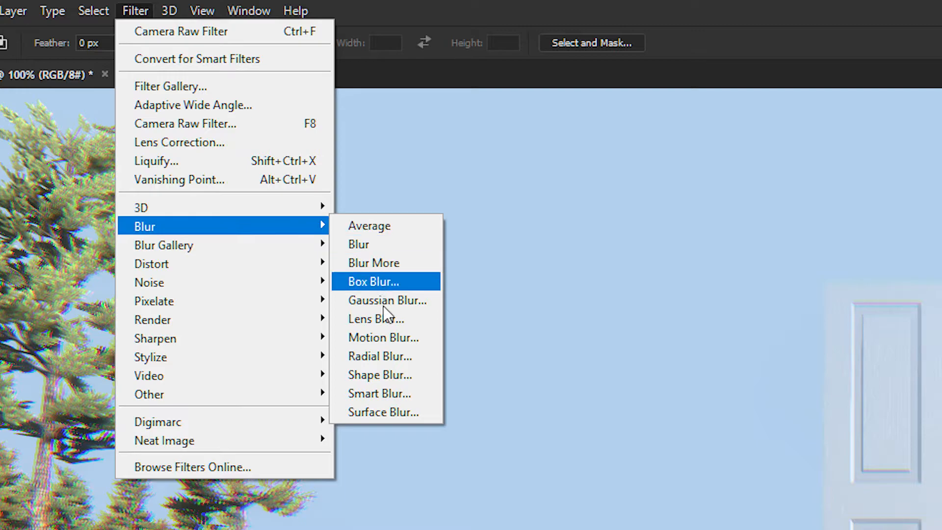
left_click(380, 356)
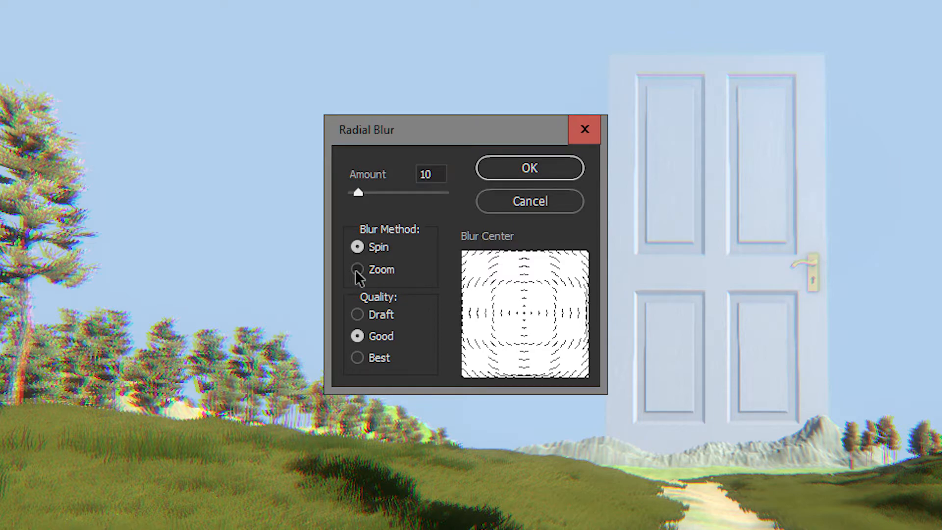
left_click(357, 269)
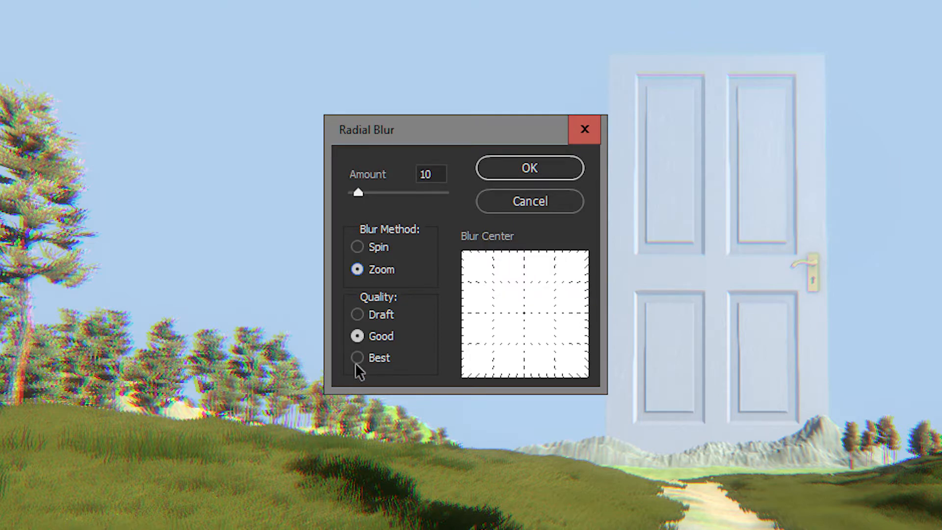
left_click(358, 357)
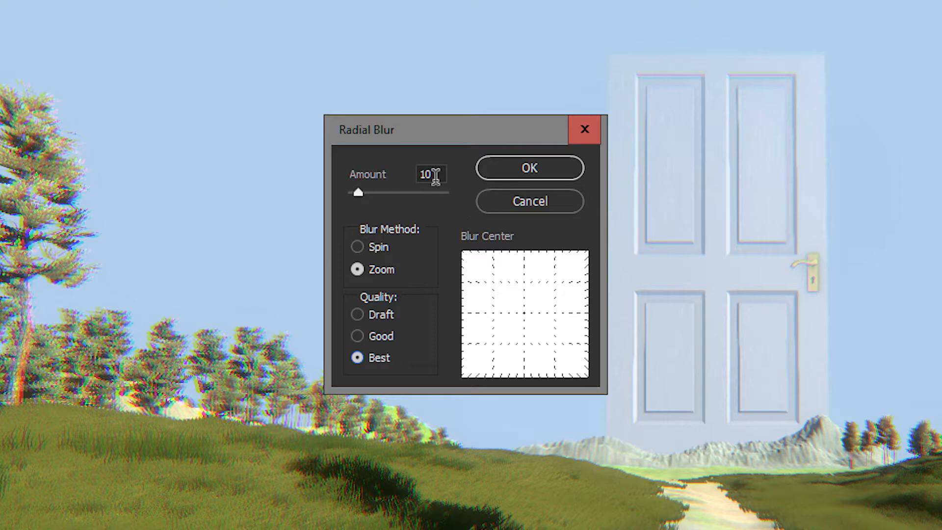
type("2")
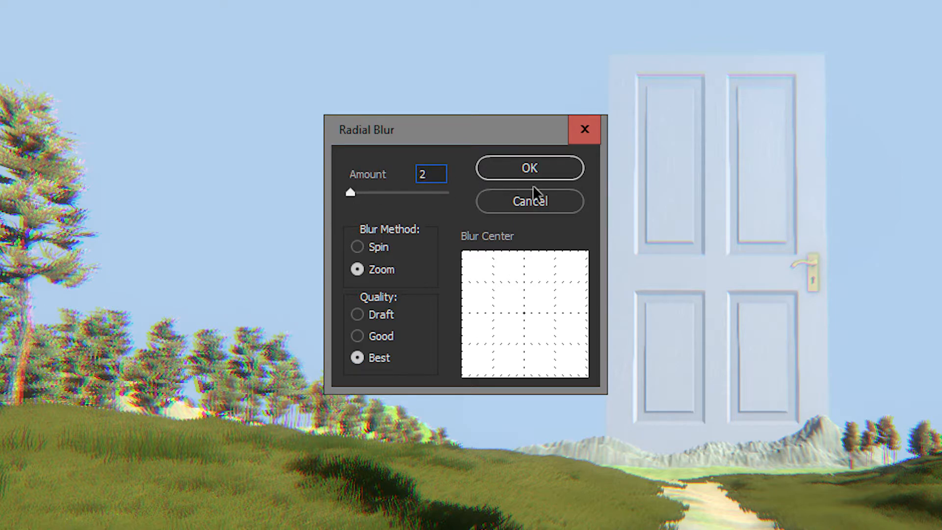
left_click(529, 168)
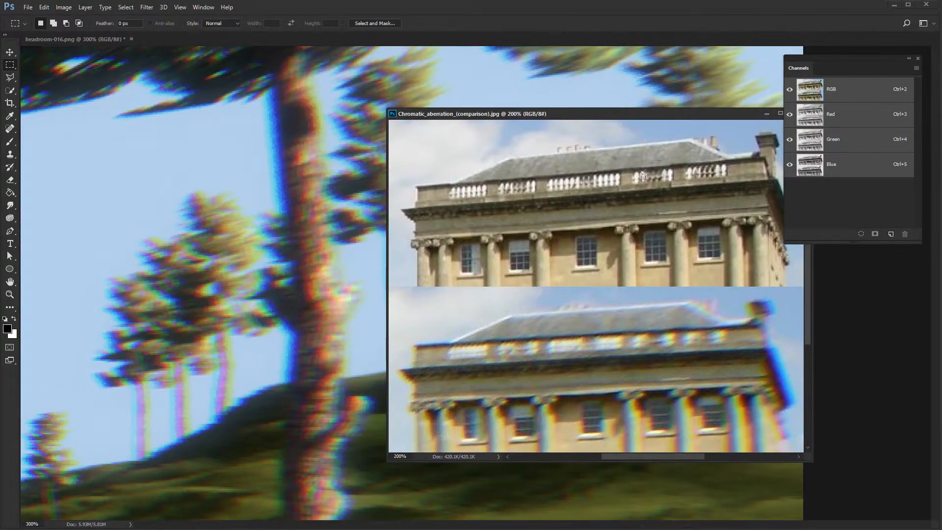
mouse_move(351, 385)
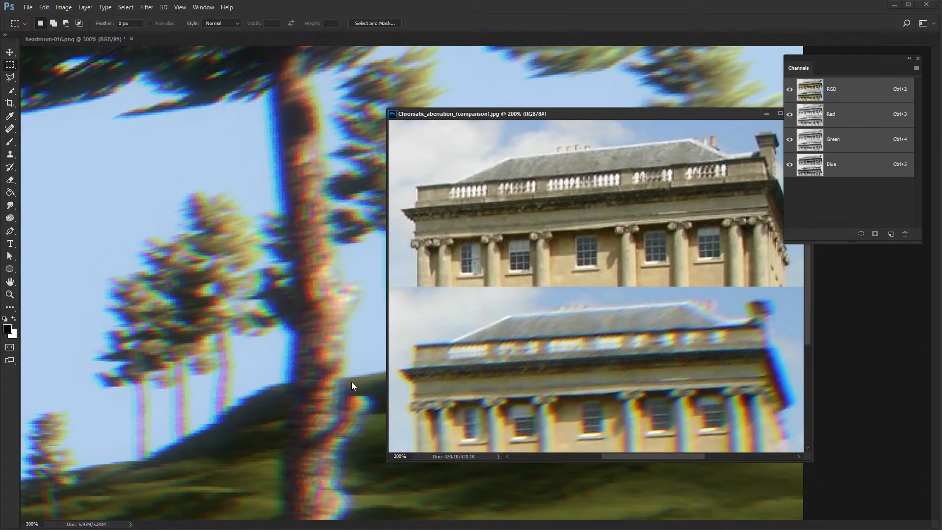